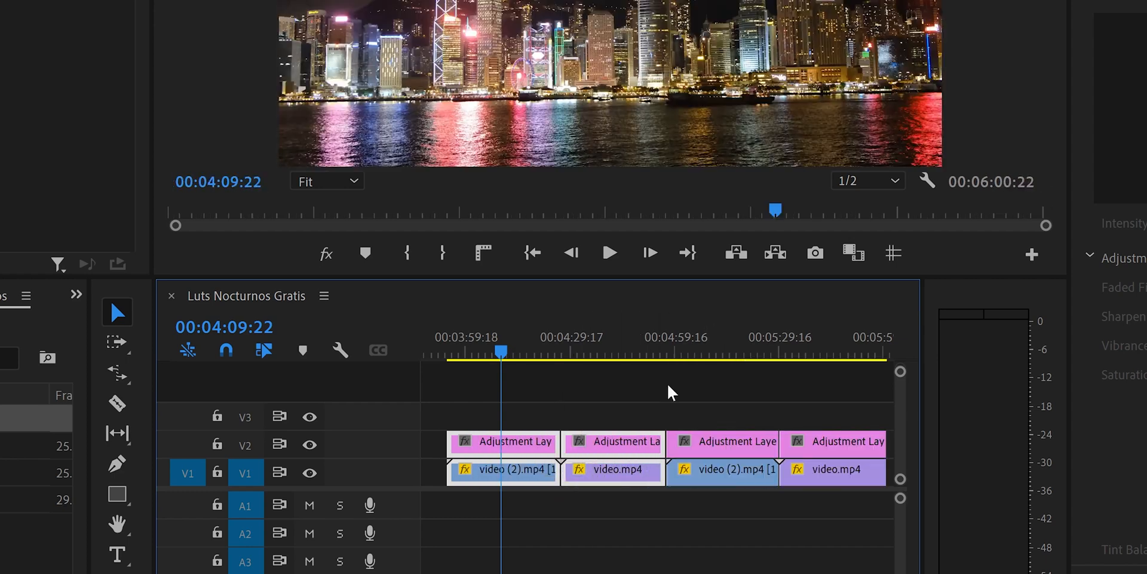
Step: Select the first adjustment layer and show its Lumetri Color Creative section
left_click(613, 441)
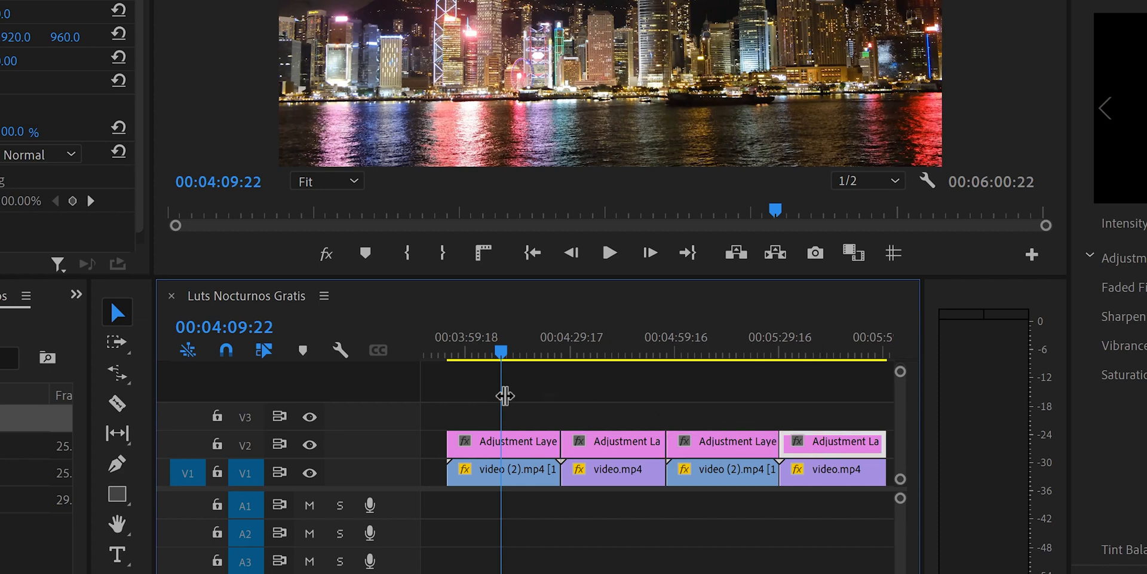
mouse_move(522, 448)
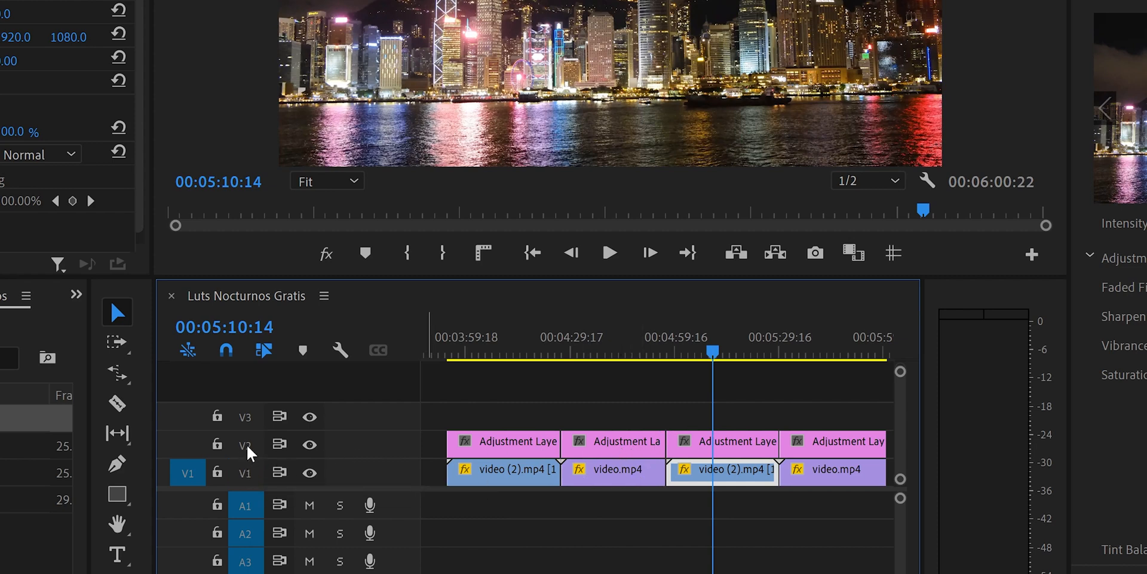
left_click(246, 443)
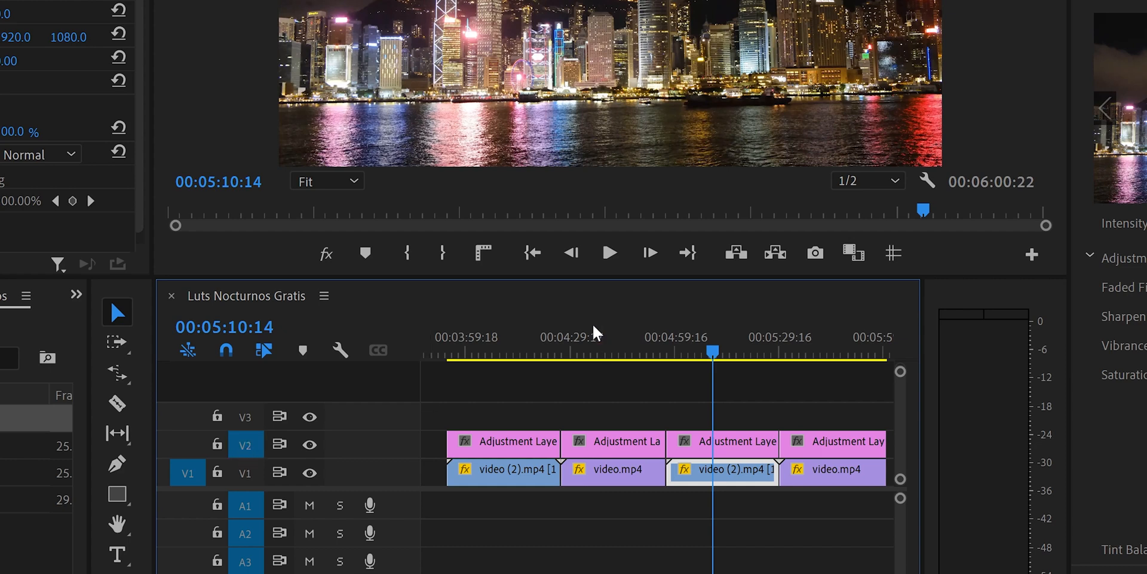
left_click(604, 351)
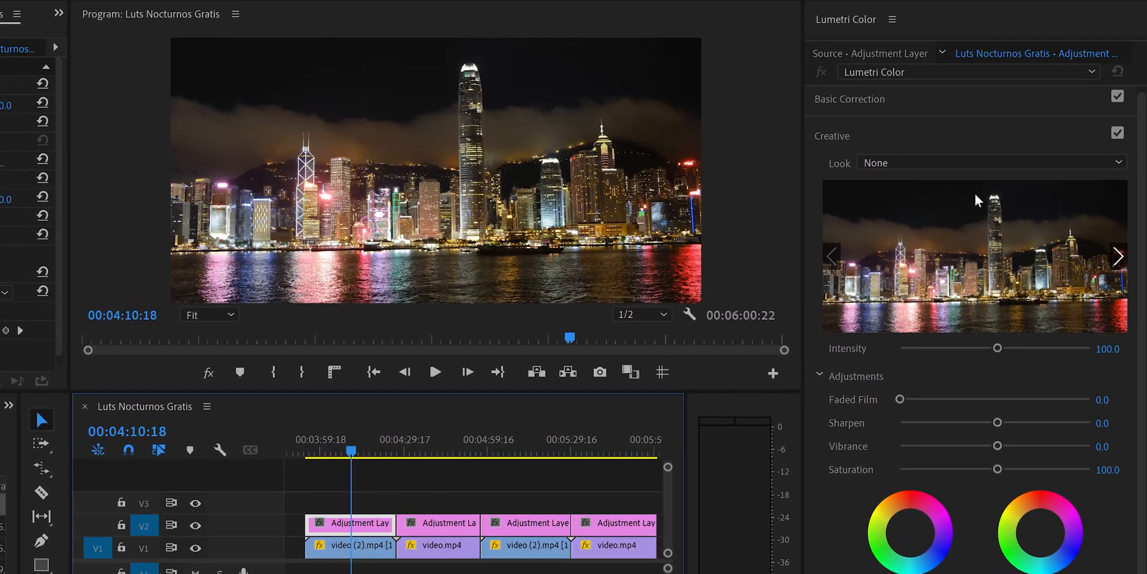
mouse_move(471, 52)
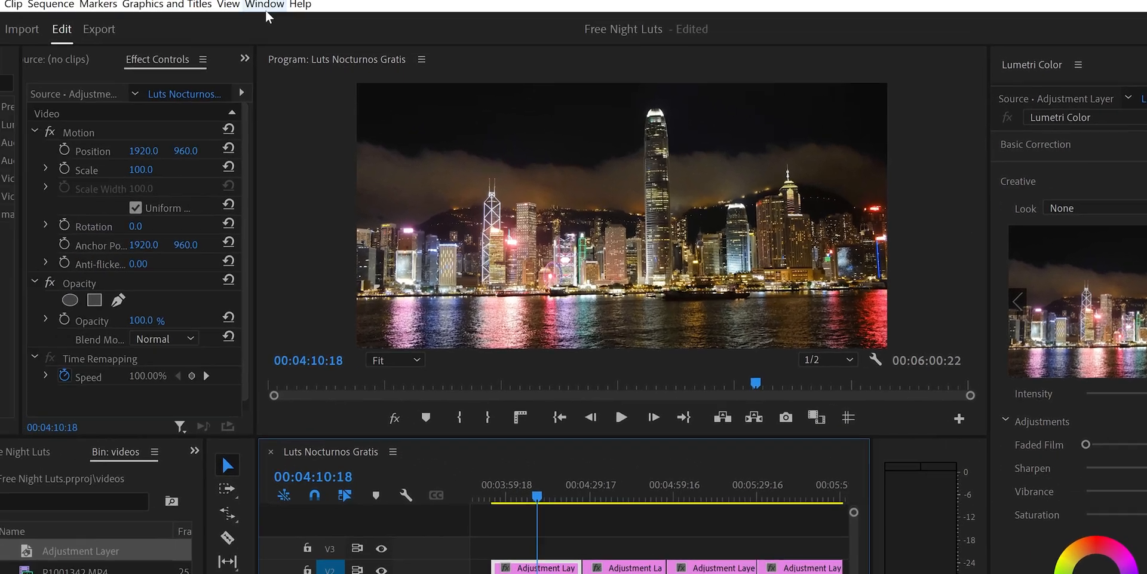
left_click(264, 5)
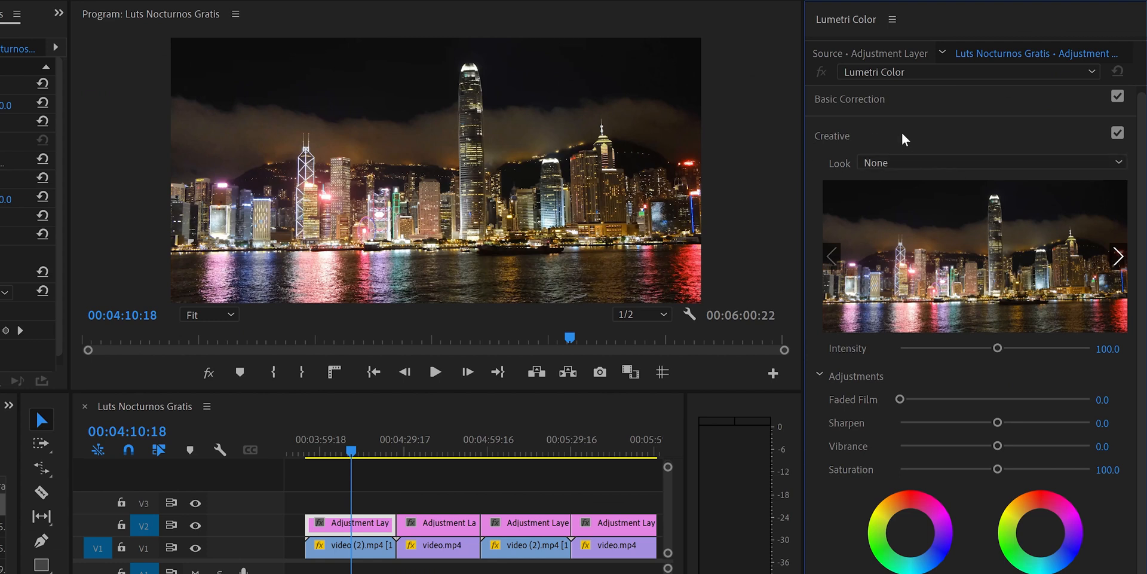
mouse_move(1136, 172)
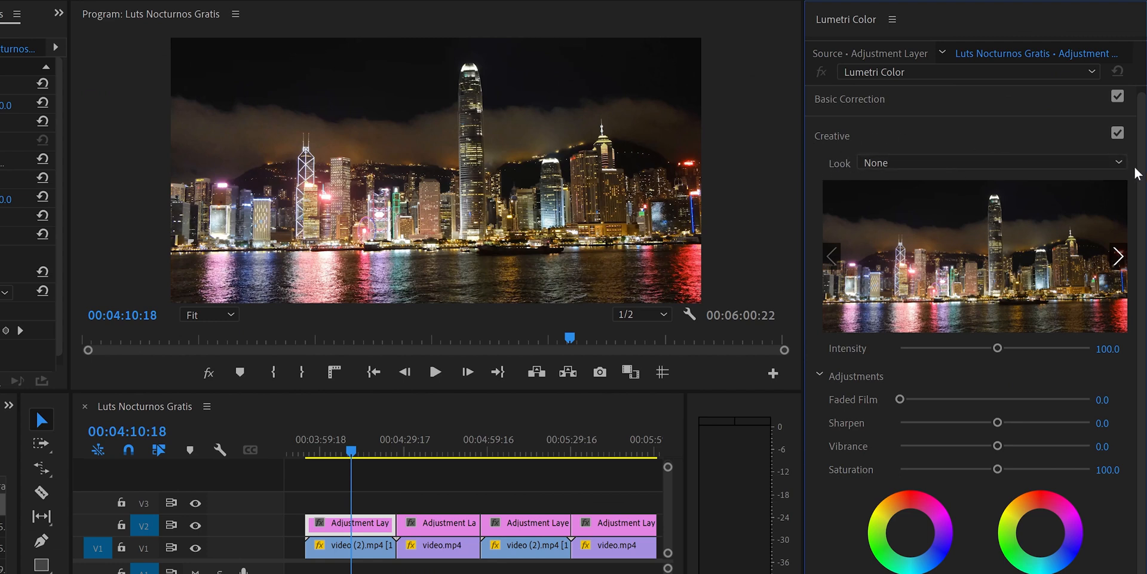
Step: Load Night 1.cube as the creative look for the first adjustment layer
left_click(1120, 163)
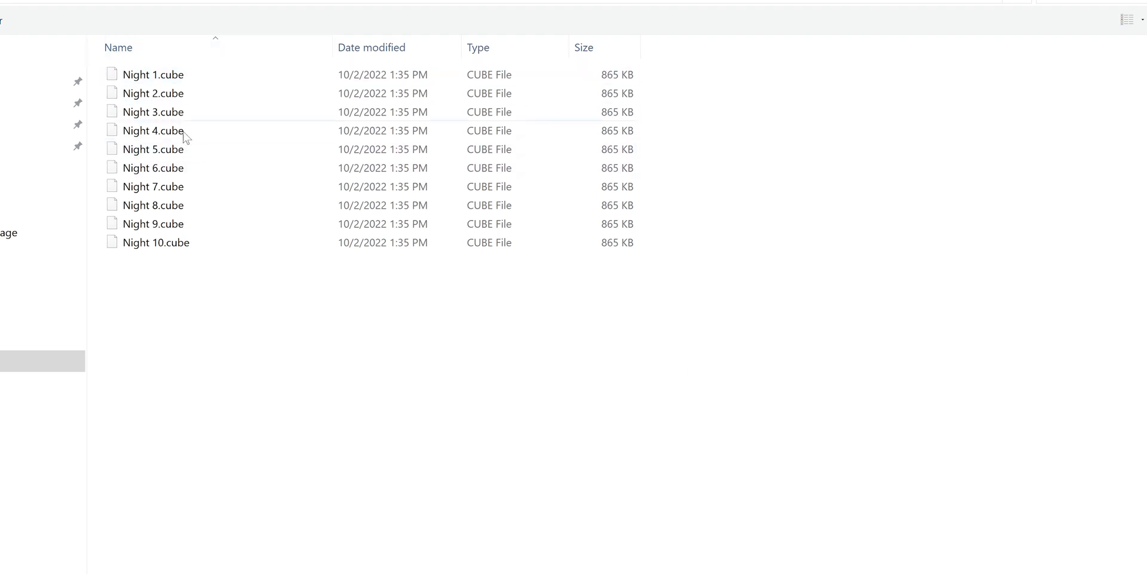
left_click(154, 74)
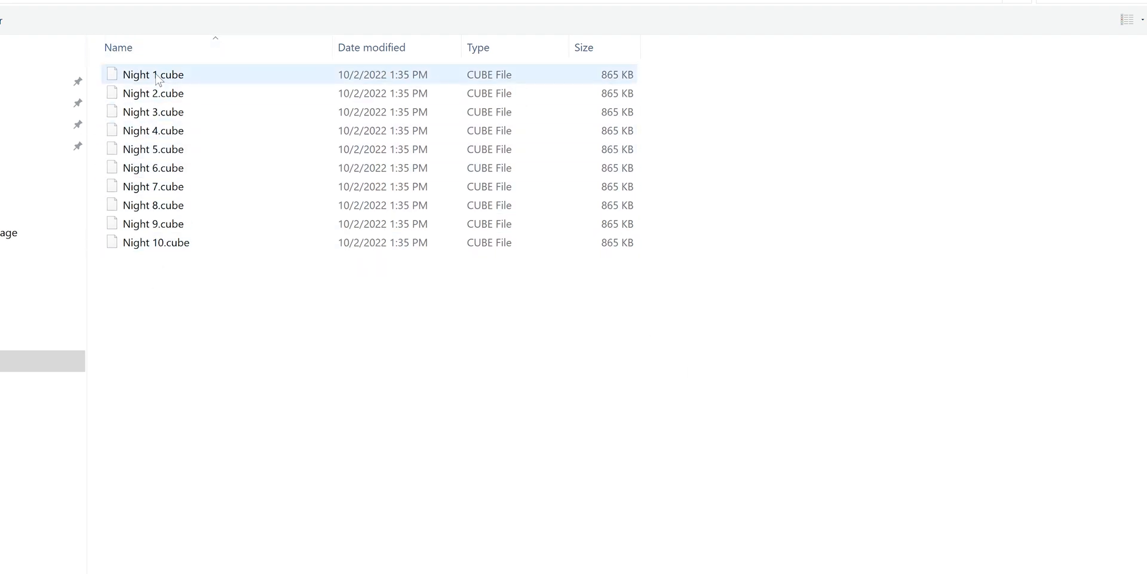
left_click(155, 74)
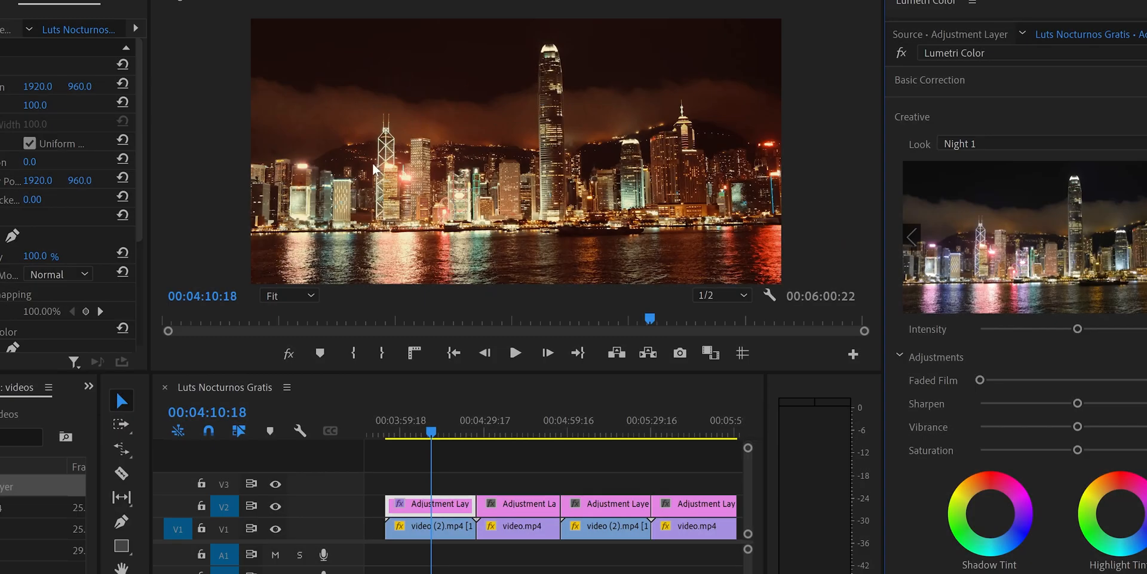
mouse_move(617, 196)
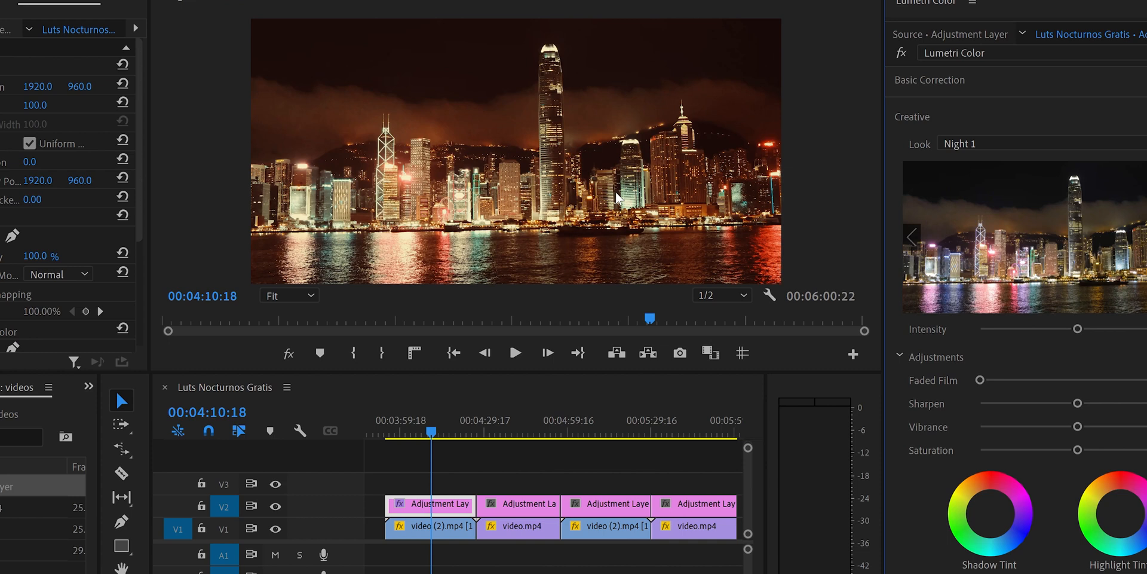
mouse_move(1055, 360)
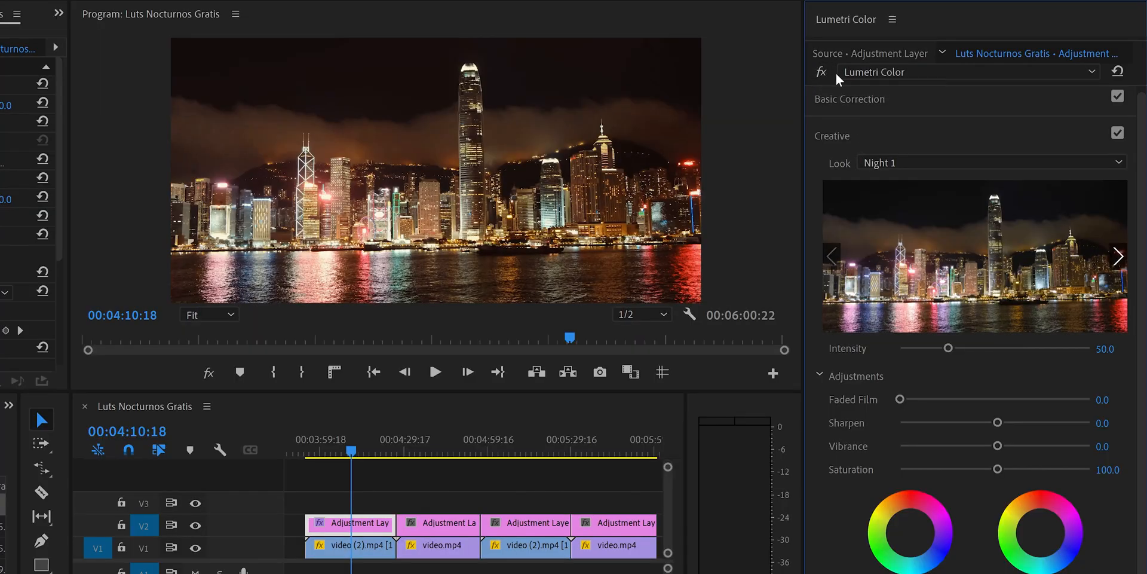
mouse_move(831, 78)
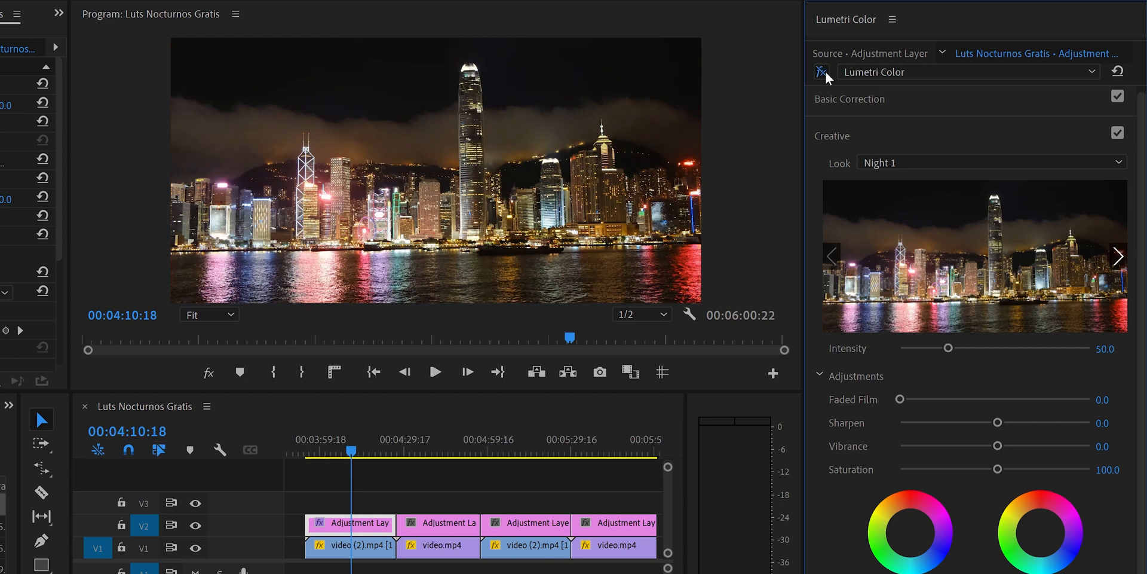
Step: Apply Night 2.cube to the second adjustment layer and lower its intensity to 50
left_click(446, 454)
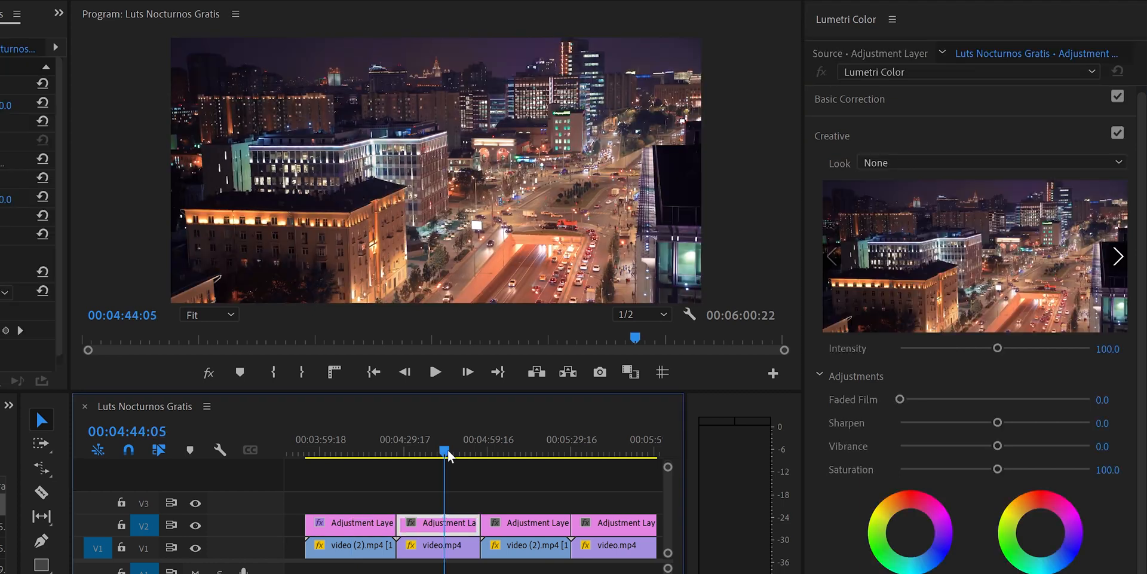
left_click(989, 162)
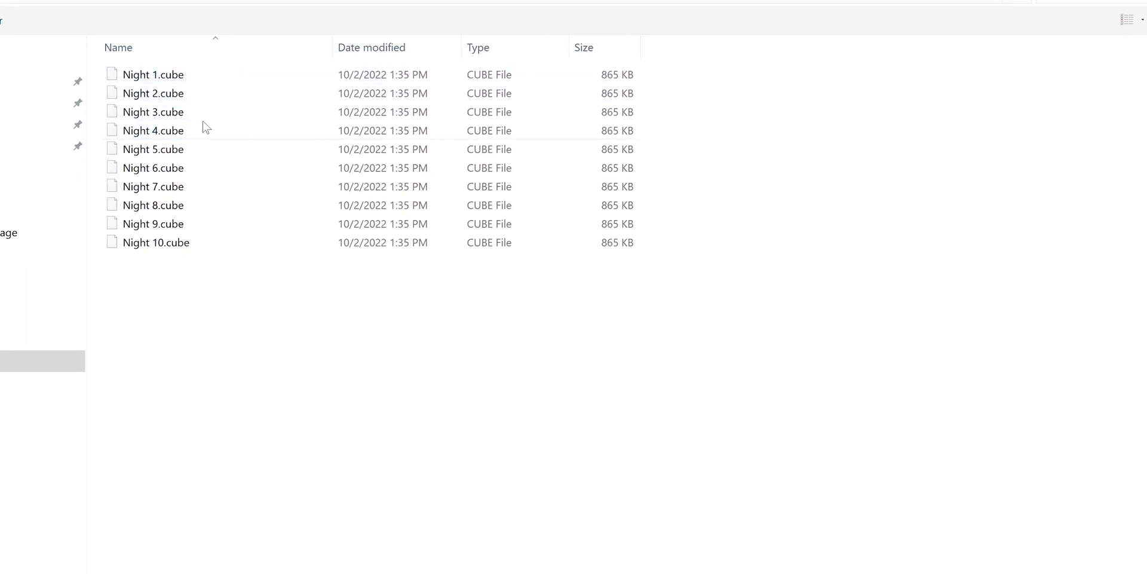
left_click(154, 93)
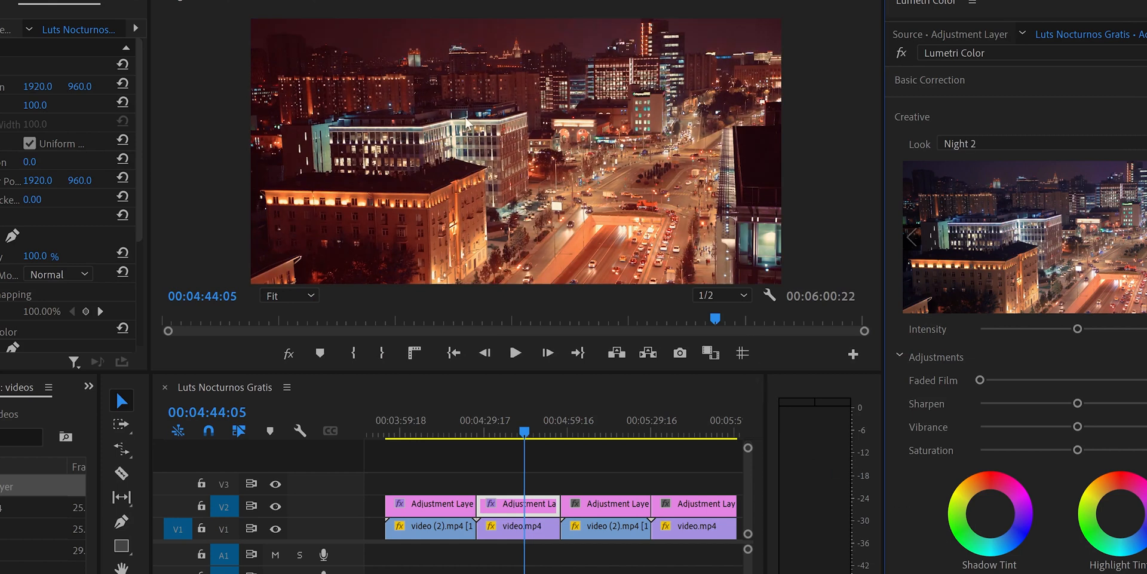
mouse_move(538, 131)
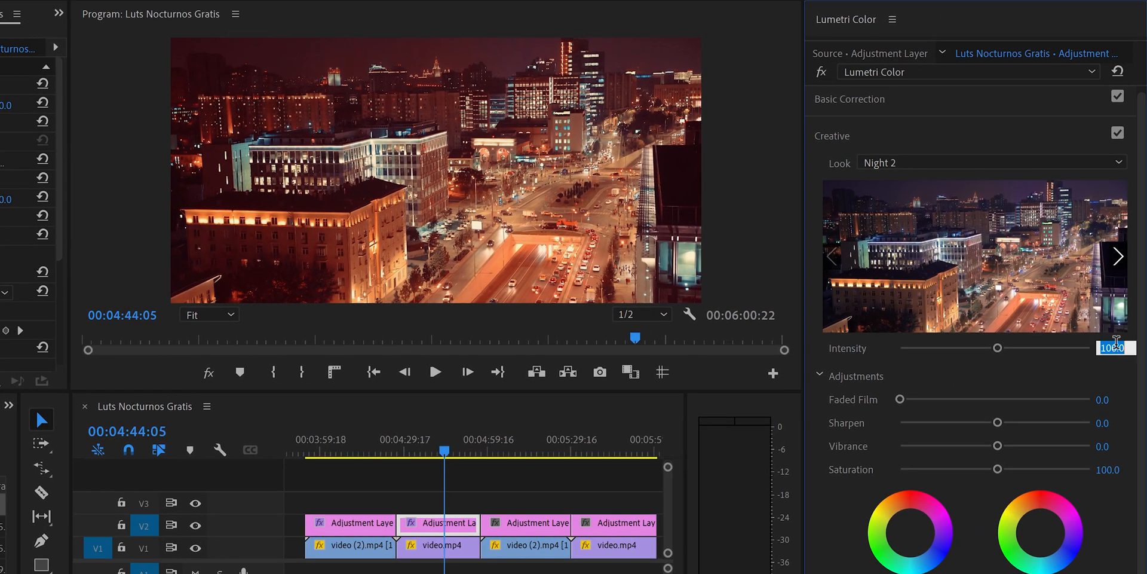
left_click_drag(997, 348, 947, 347)
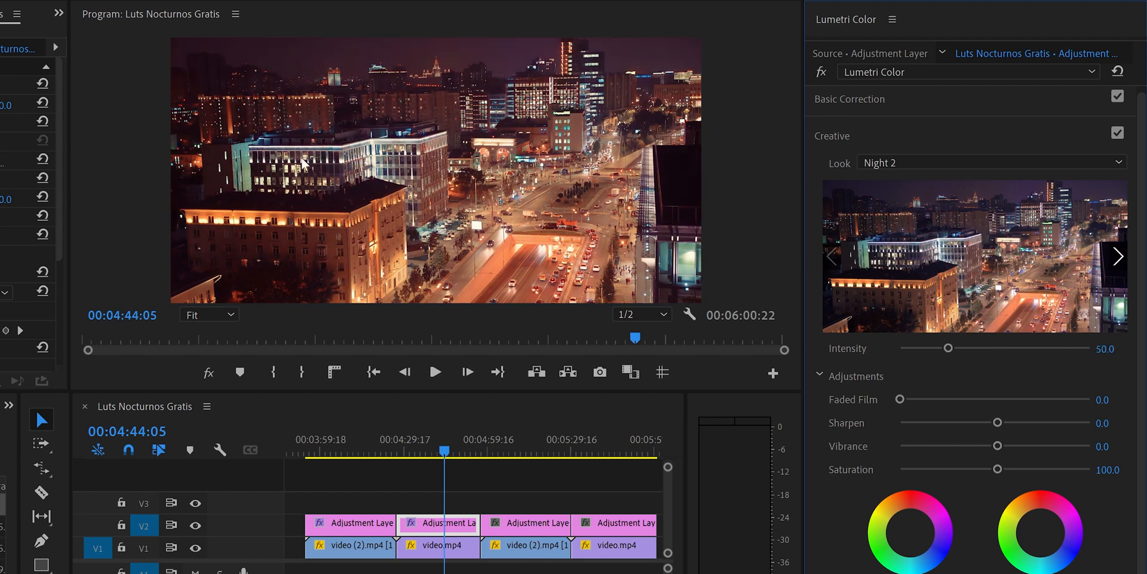
mouse_move(392, 207)
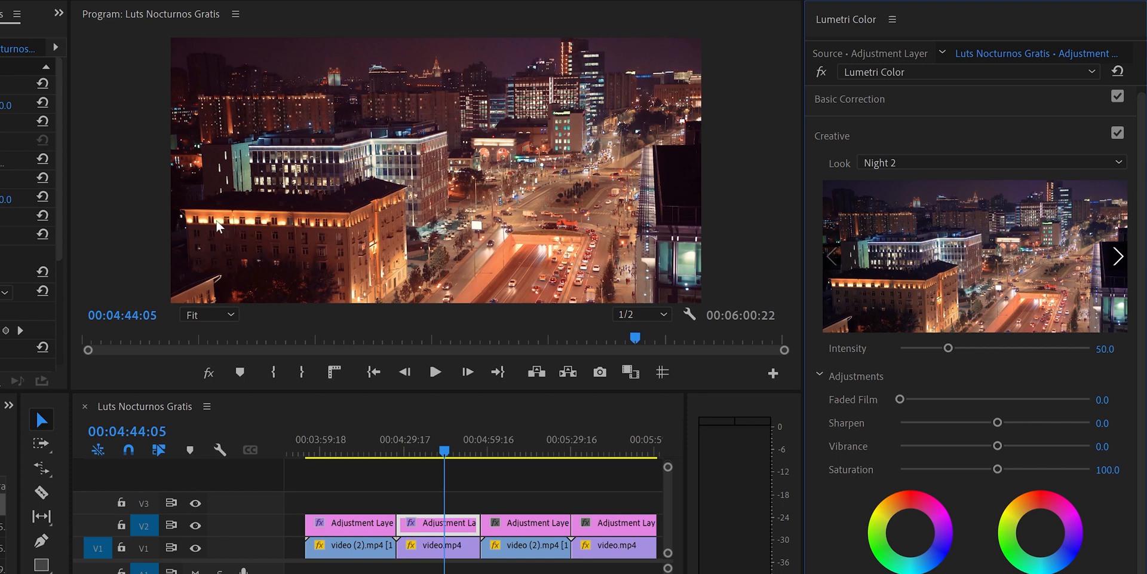
mouse_move(934, 307)
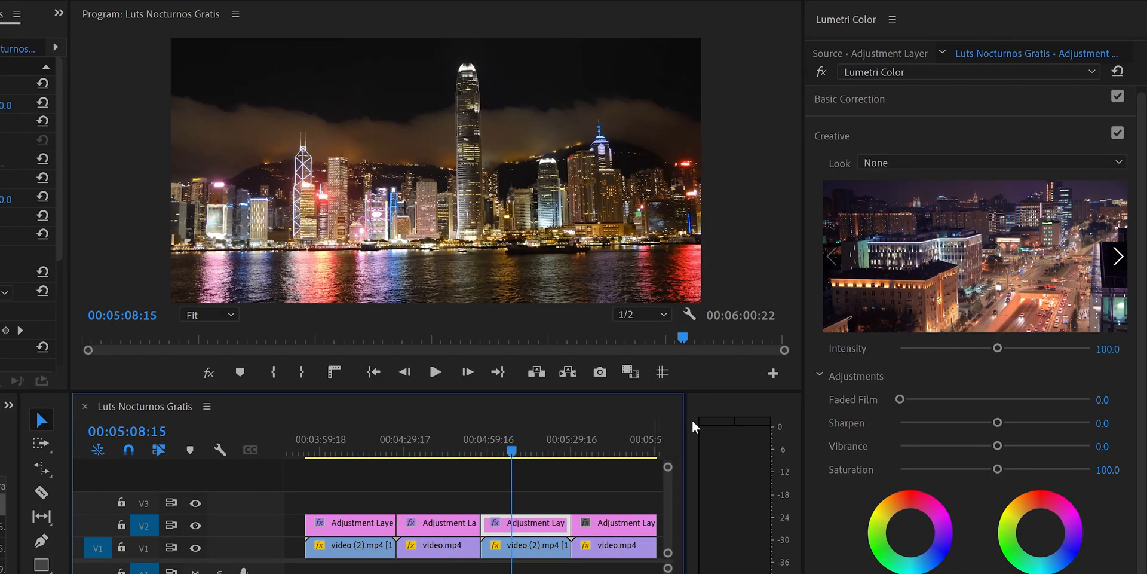
Step: Apply Night 4.cube to the third adjustment layer and set intensity to 65
left_click(992, 162)
type("60")
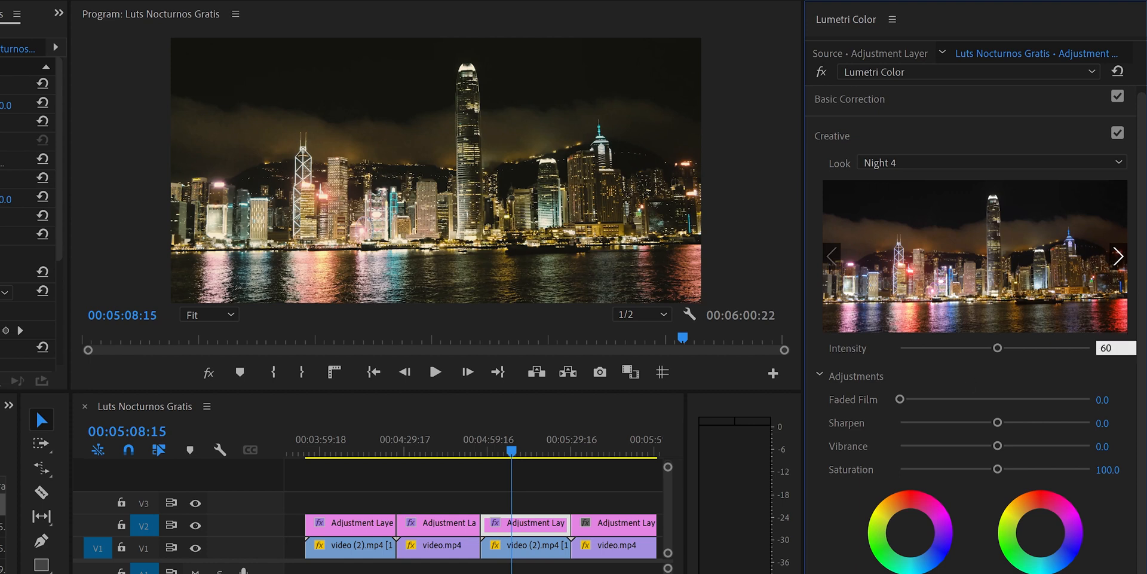
left_click_drag(997, 348, 962, 348)
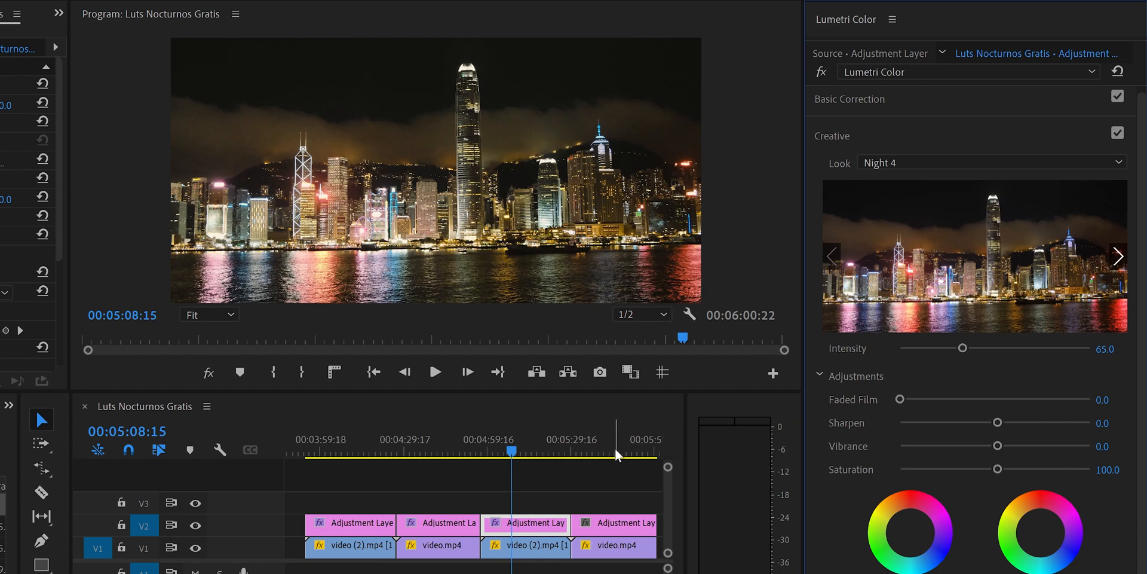
Step: Pick Night 3.cube from the New Night Luts Package folder as the next look
left_click(616, 451)
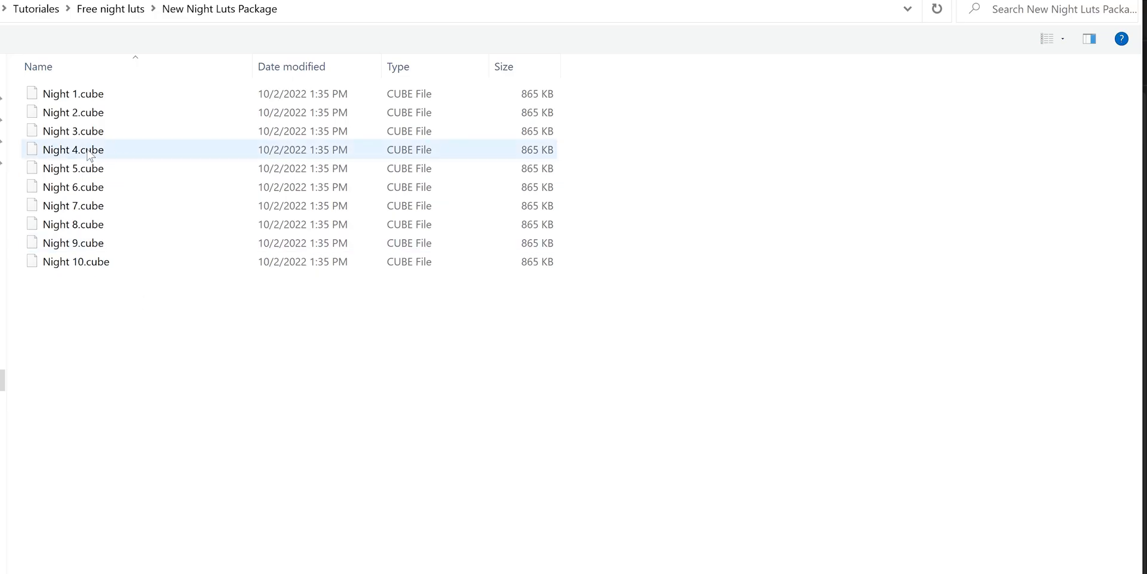
mouse_move(73, 150)
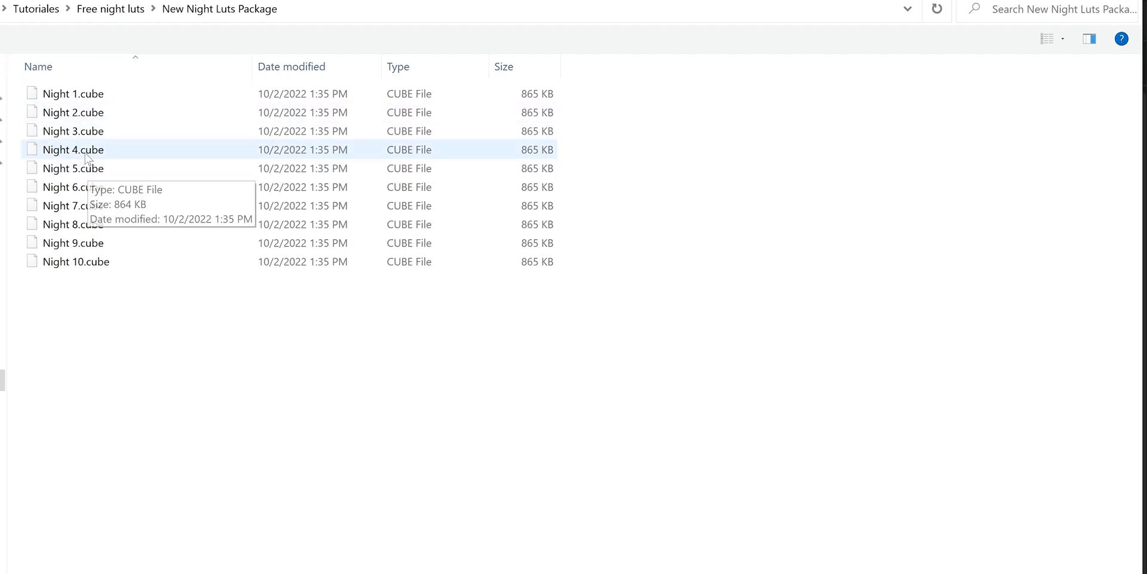
left_click(73, 130)
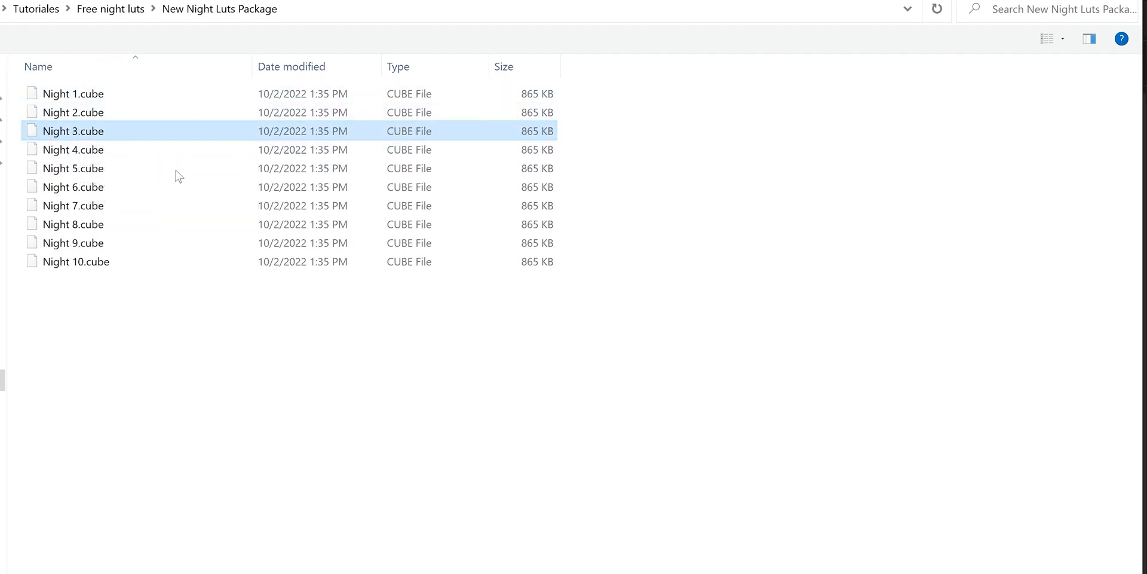